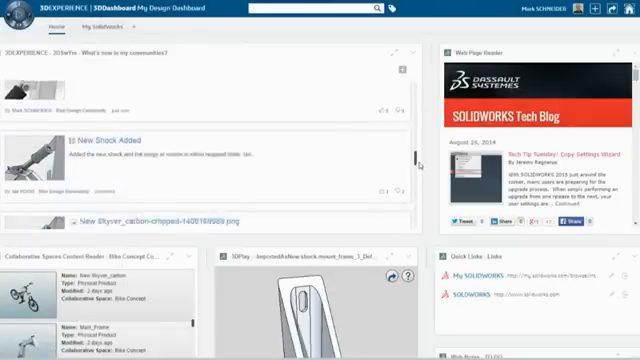
- Scroll down the Bike Design Community feed past Bracket redesign and New Shock posts
scroll(down, 3)
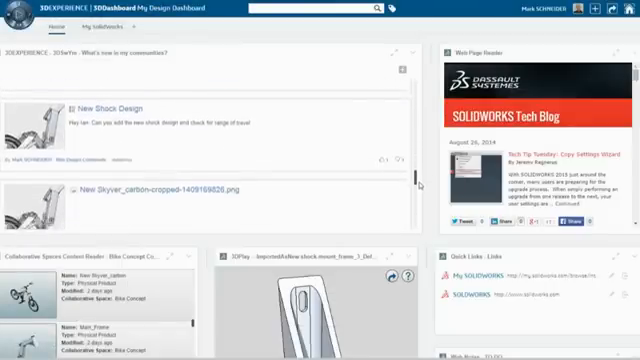
scroll(down, 3)
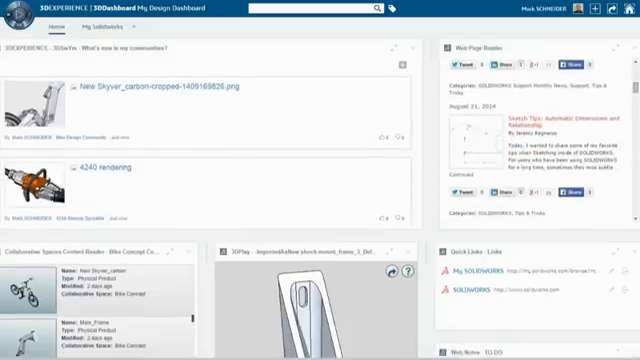
scroll(down, 3)
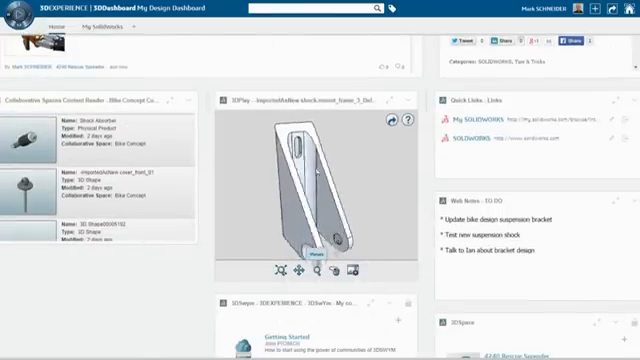
scroll(down, 3)
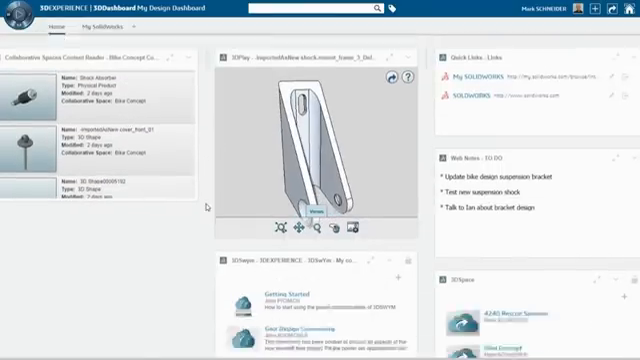
scroll(down, 3)
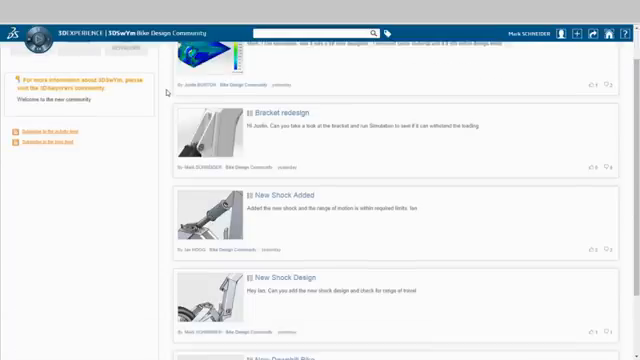
scroll(down, 3)
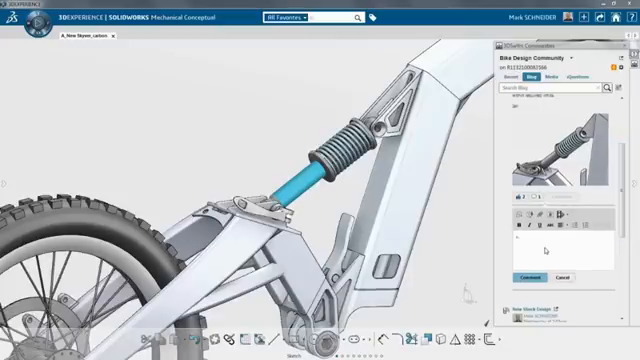
- Post 'new shock looks great' as a comment on the shock blog post
text(new shock looks great!)
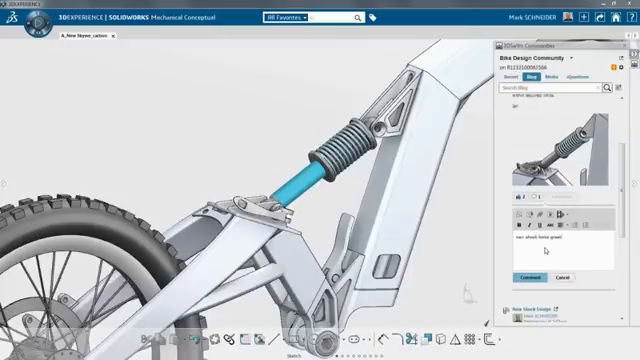
click(521, 277)
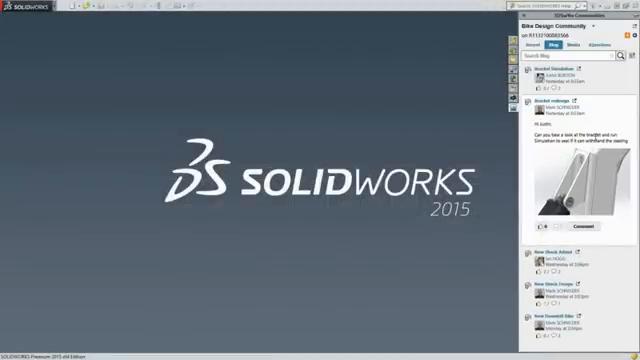
- Scroll the Bike Design Community blog in the 3DSwYm Communities panel
scroll(down, 3)
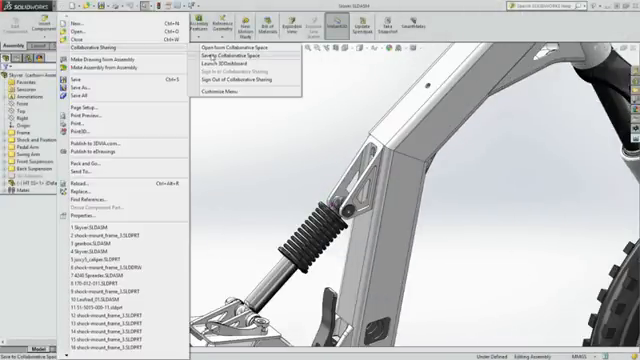
- Save the Skyver assembly and all its parts to the collaborative space
click(238, 55)
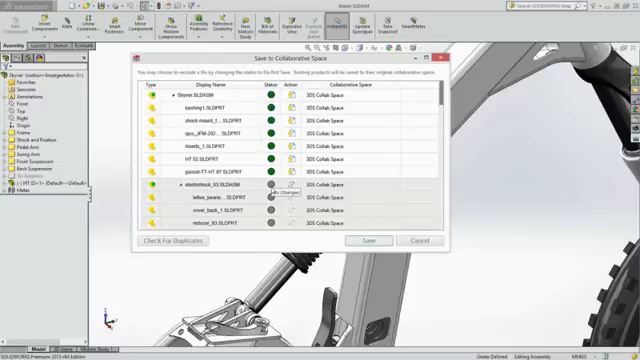
click(367, 240)
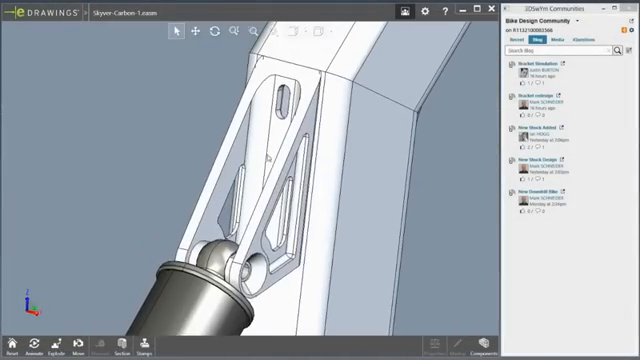
- Zoom the bracket to fit and type 'great job' on the Bracket Simulation post
right_click(265, 180)
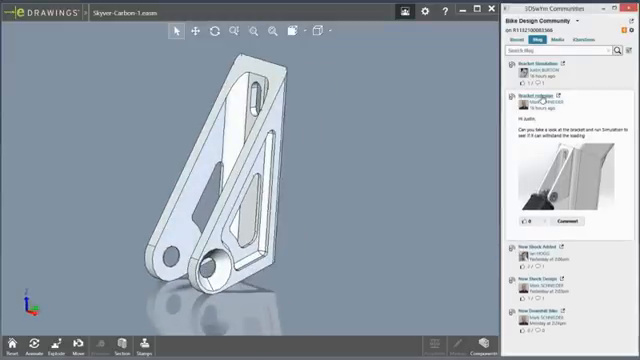
scroll(down, 3)
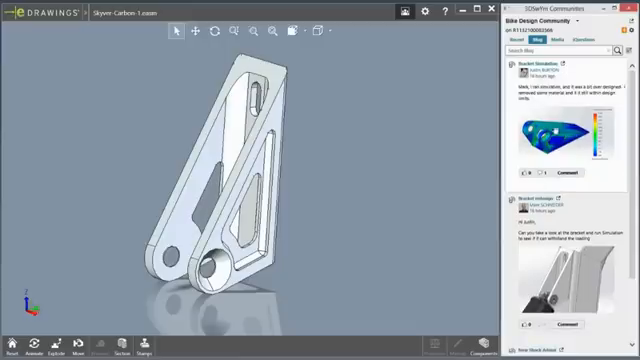
click(566, 174)
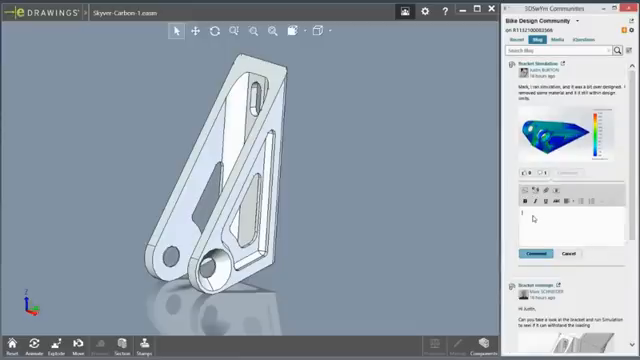
text(great job)
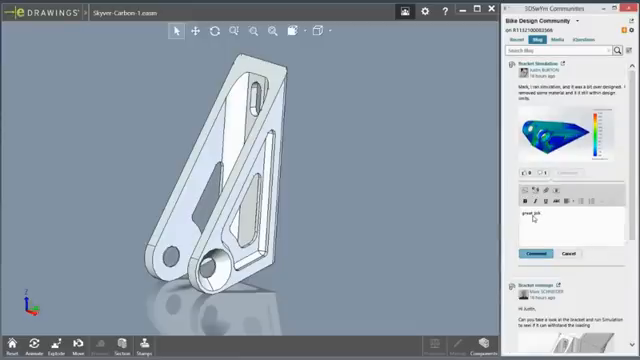